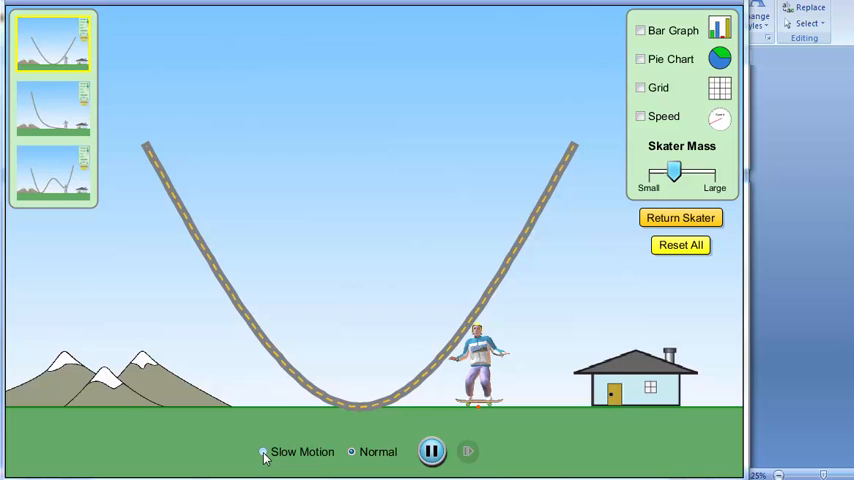
Step: Switch the simulation speed to Slow Motion
left_click(263, 451)
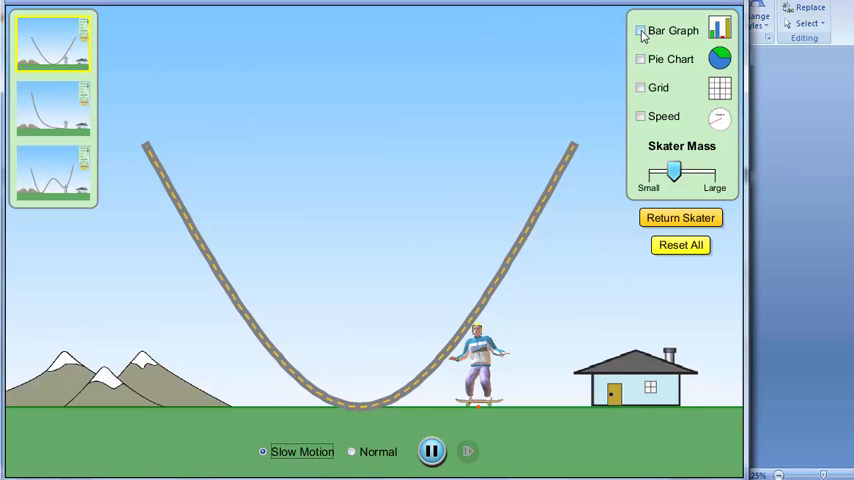
Step: Show the energy Bar Graph and drag its window to the right of the track
left_click(641, 31)
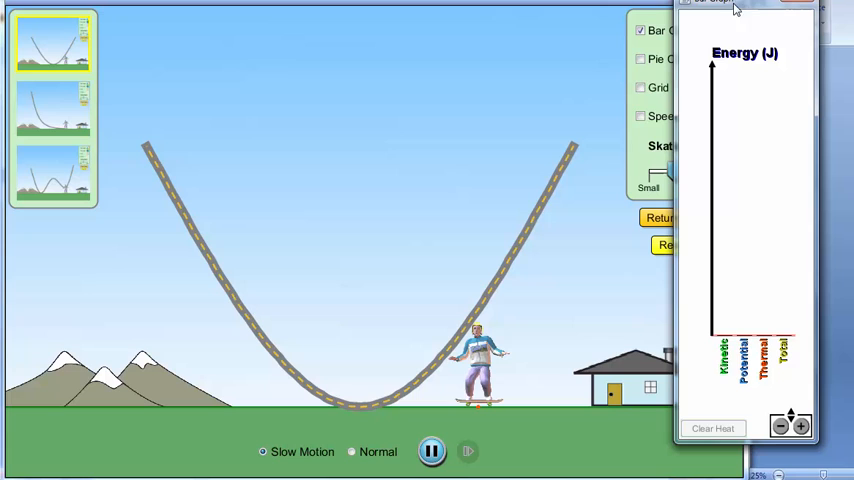
left_click_drag(730, 5, 775, 15)
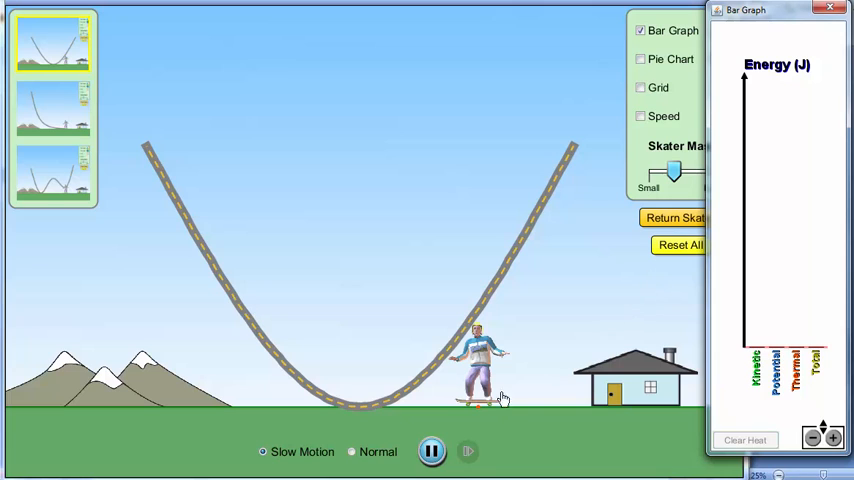
mouse_move(488, 363)
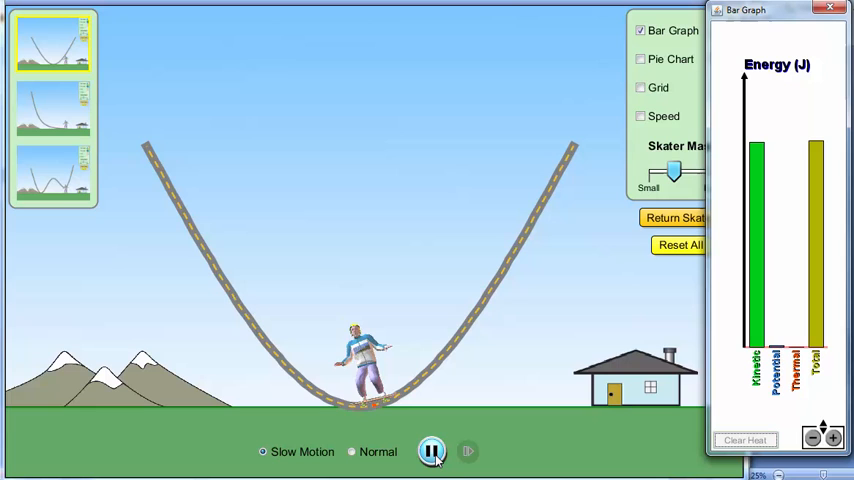
Step: Pause the skater high on the left slope, with potential energy above kinetic
left_click(431, 450)
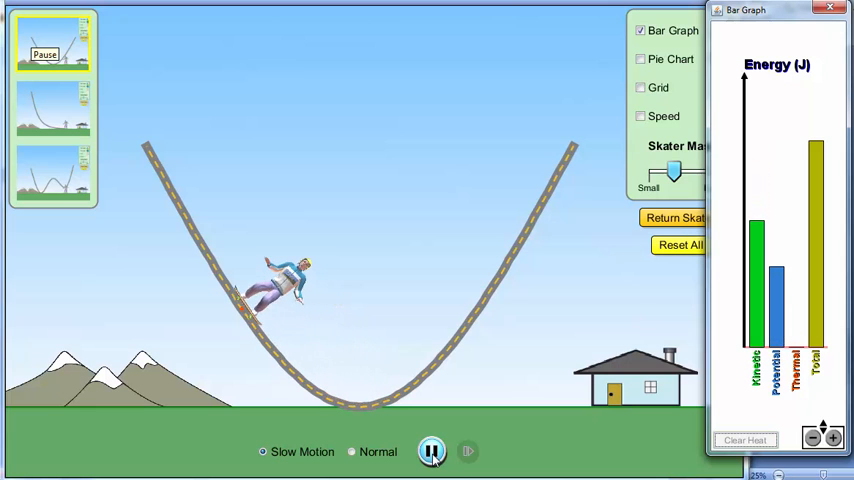
left_click(431, 451)
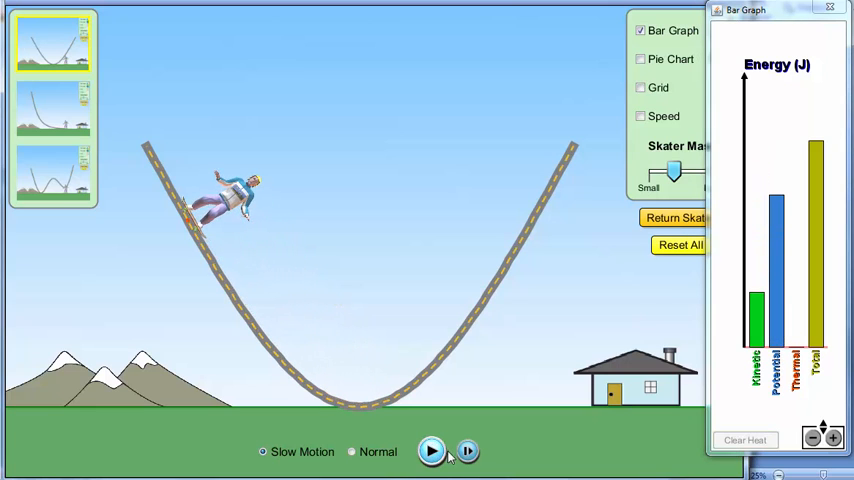
mouse_move(504, 360)
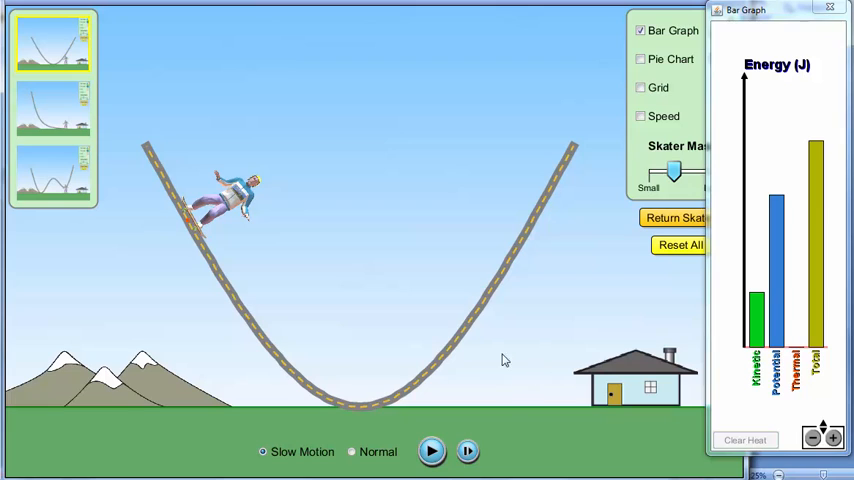
mouse_move(342, 388)
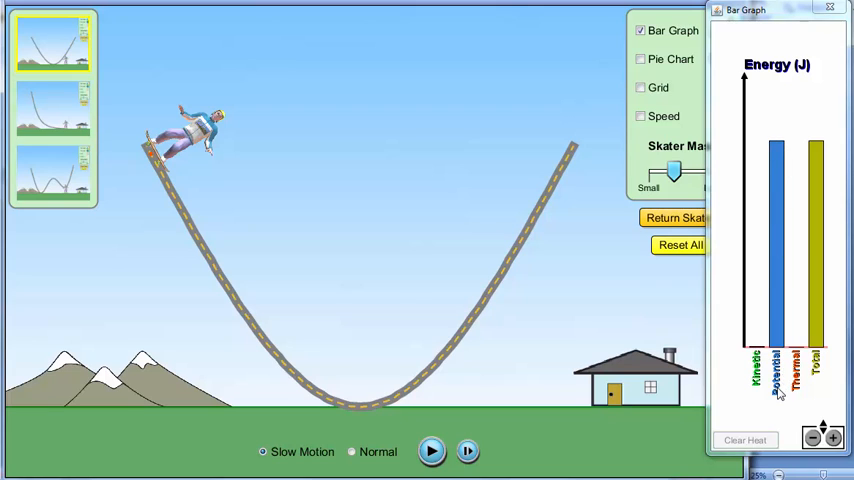
mouse_move(778, 143)
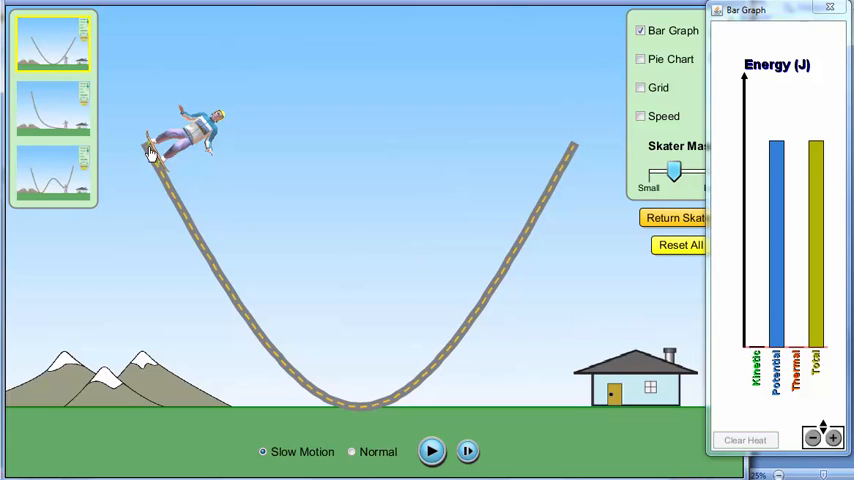
mouse_move(267, 269)
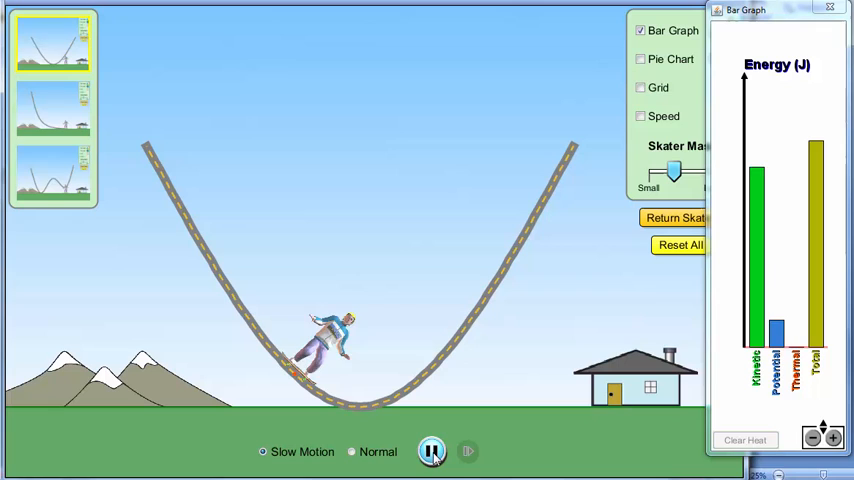
left_click(432, 451)
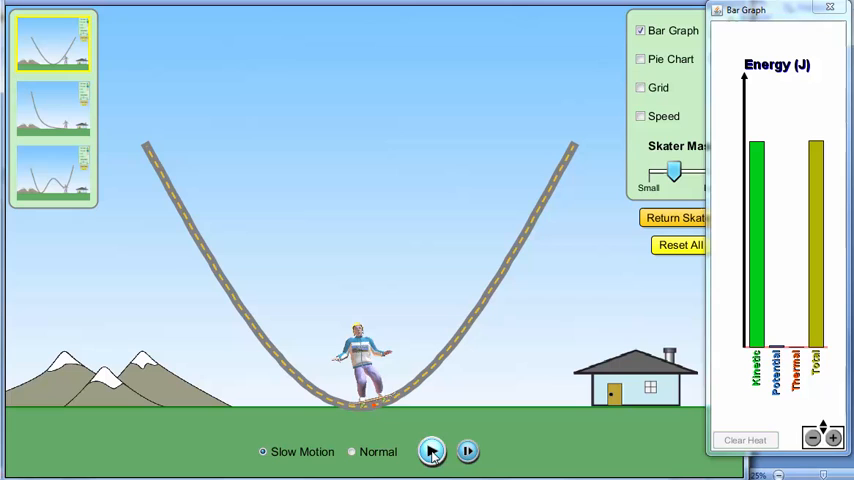
left_click(431, 451)
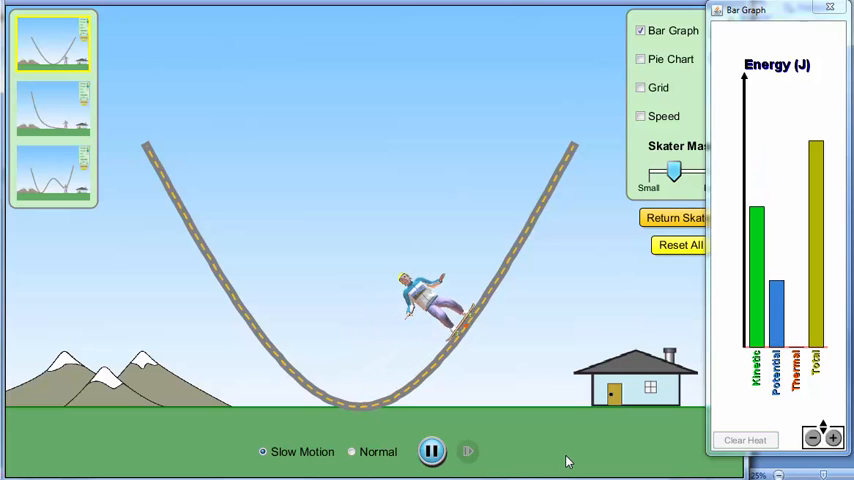